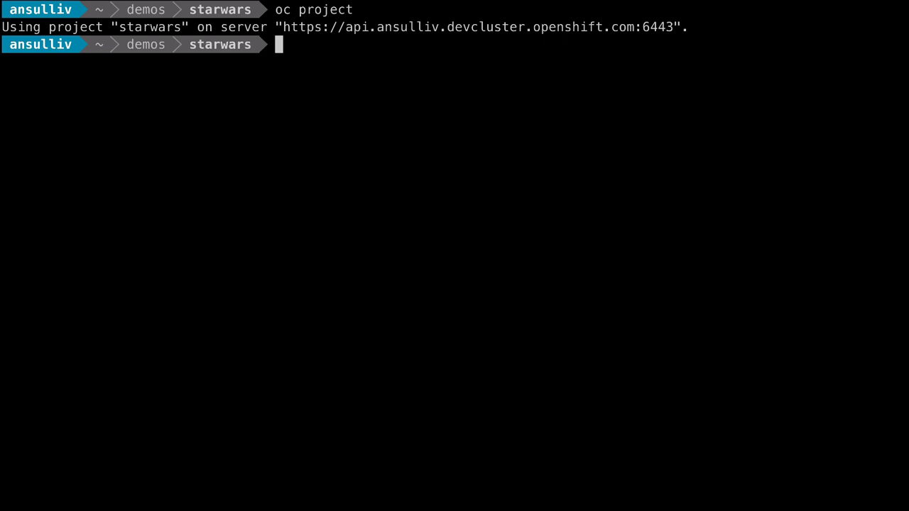
- Create the limit range and quota from limit-and-quota.yaml and describe the default limit range
type("oc")
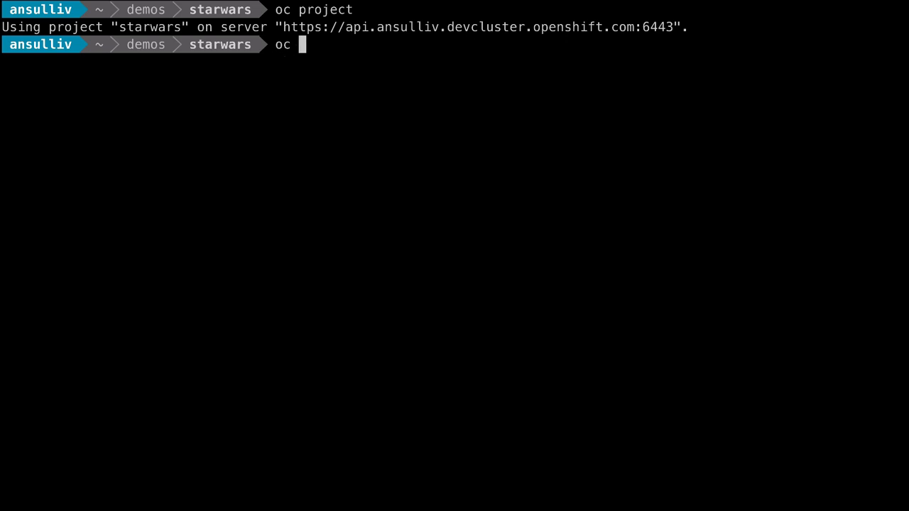
type("create -f limit")
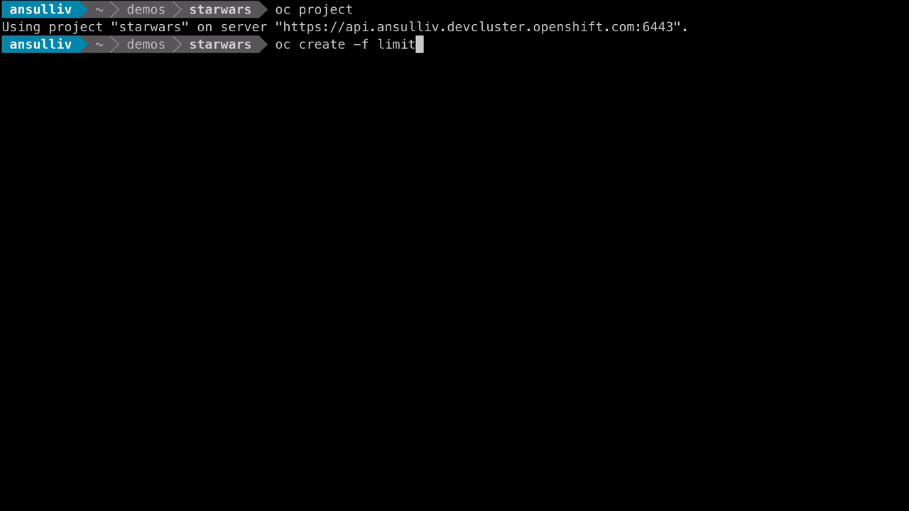
key("Return")
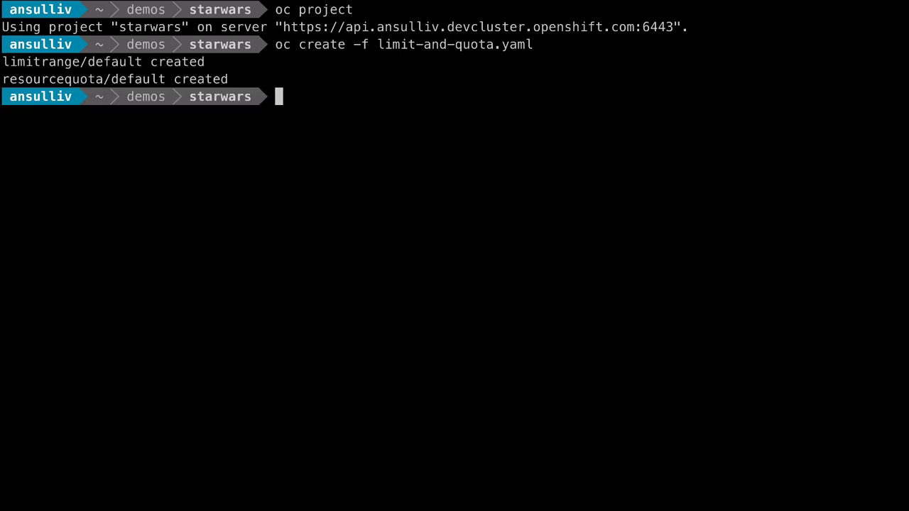
type("oc")
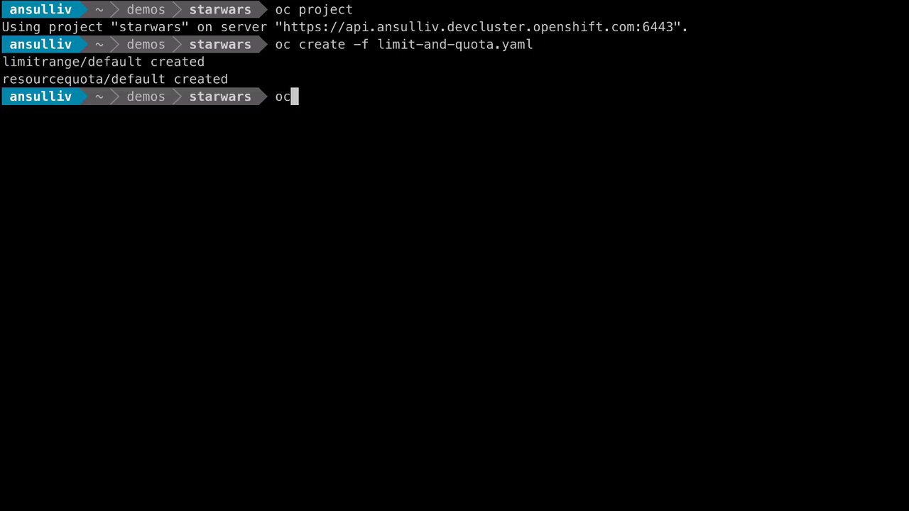
type("describe limits default")
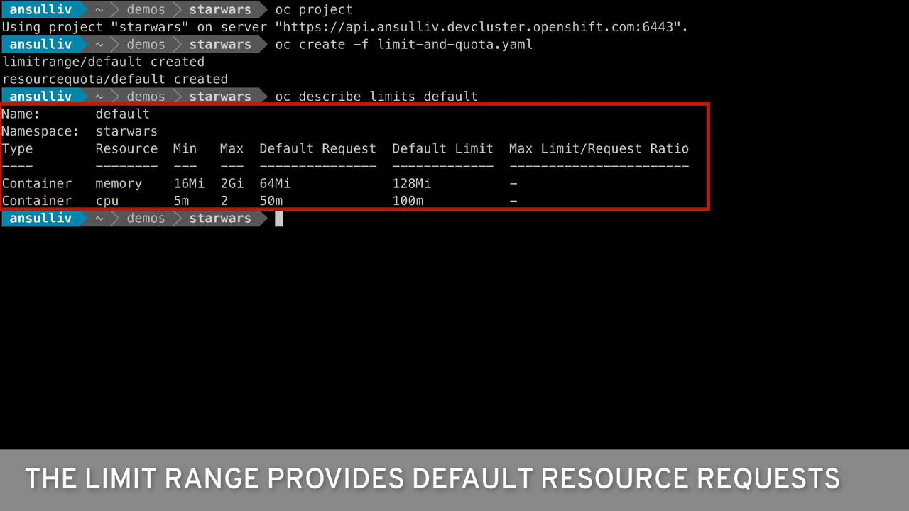
- Describe the default quota, showing zero usage against 3 CPU and 3Gi memory limits
type("oc")
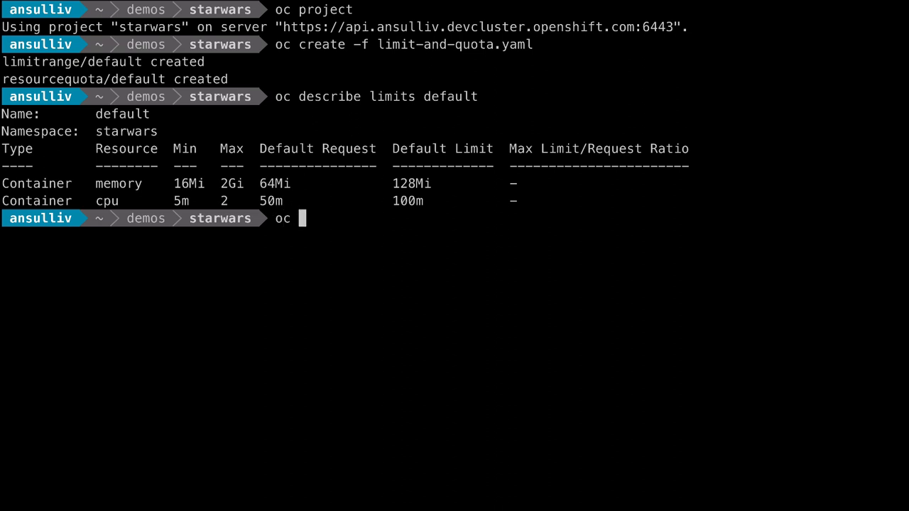
type("describe qu")
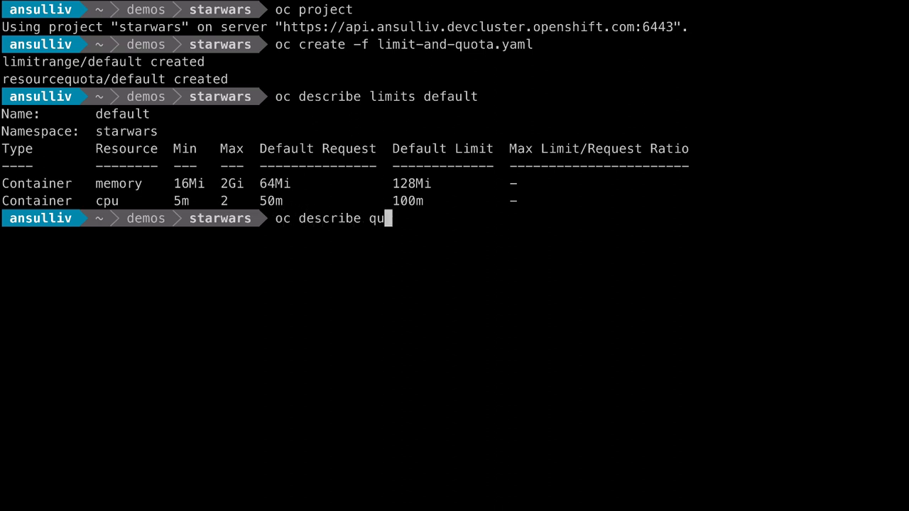
type("ota default")
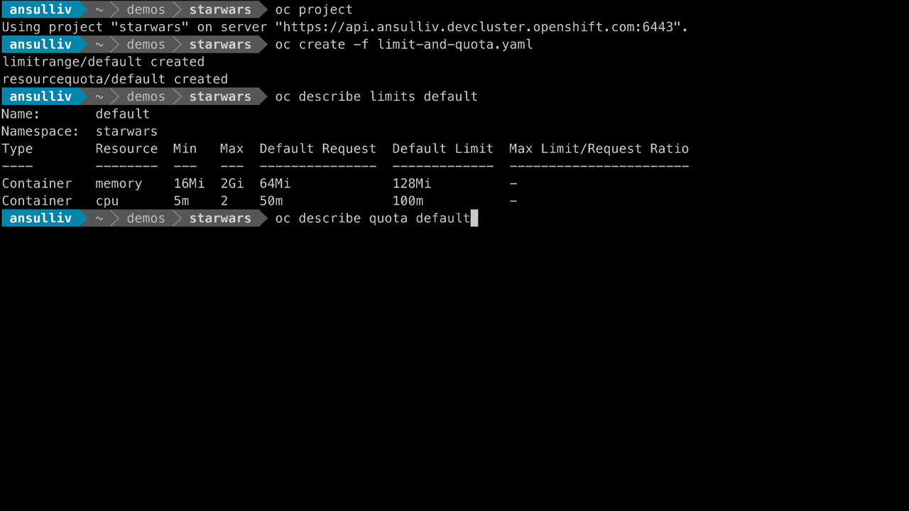
key("Return")
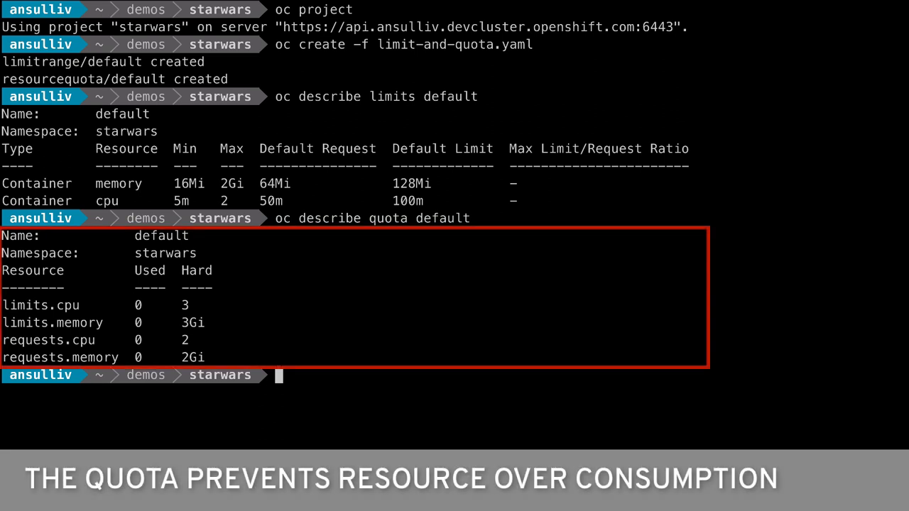
type("cat mi")
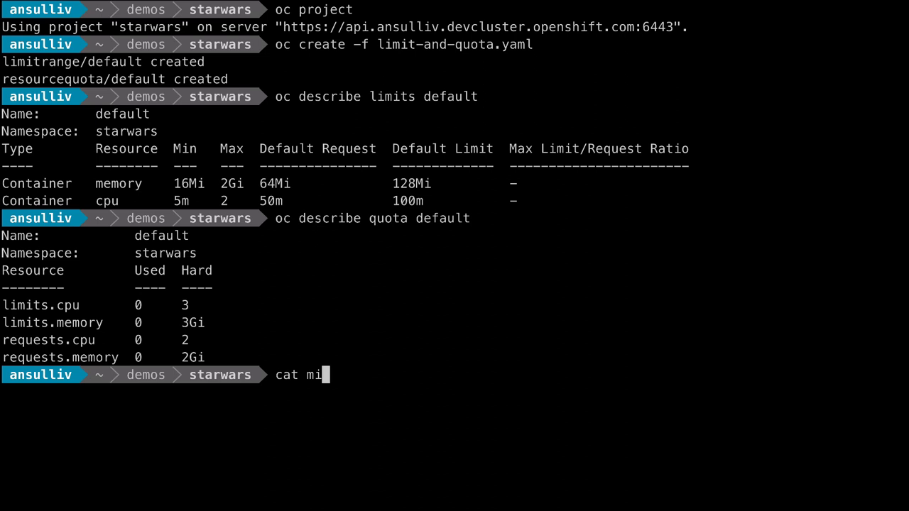
- Show millenium-falcon.yaml and create the millenium-falcon pod from it
key("Return")
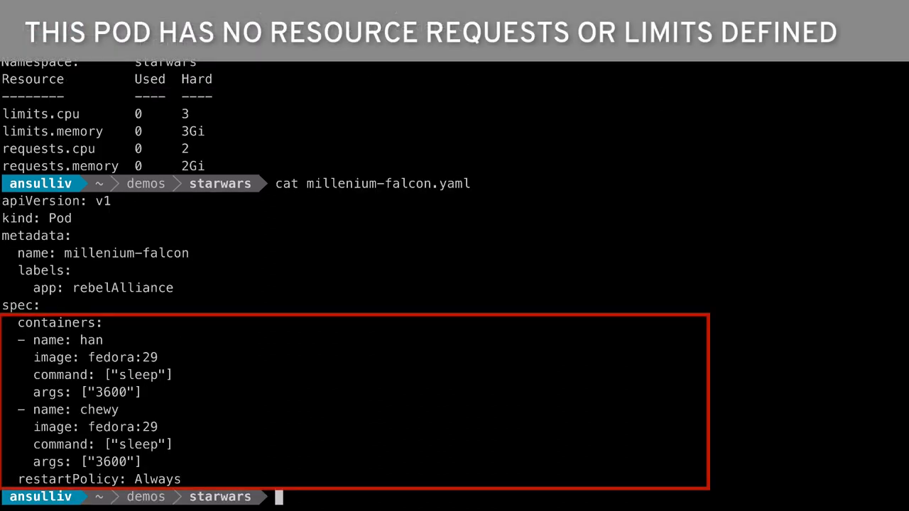
type("oc create -f")
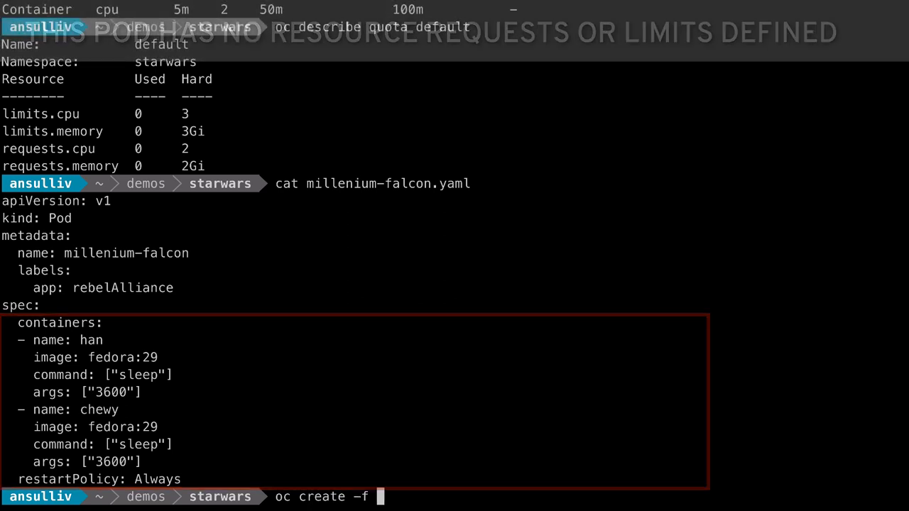
type("millenium-falcon.yaml")
type("oc des")
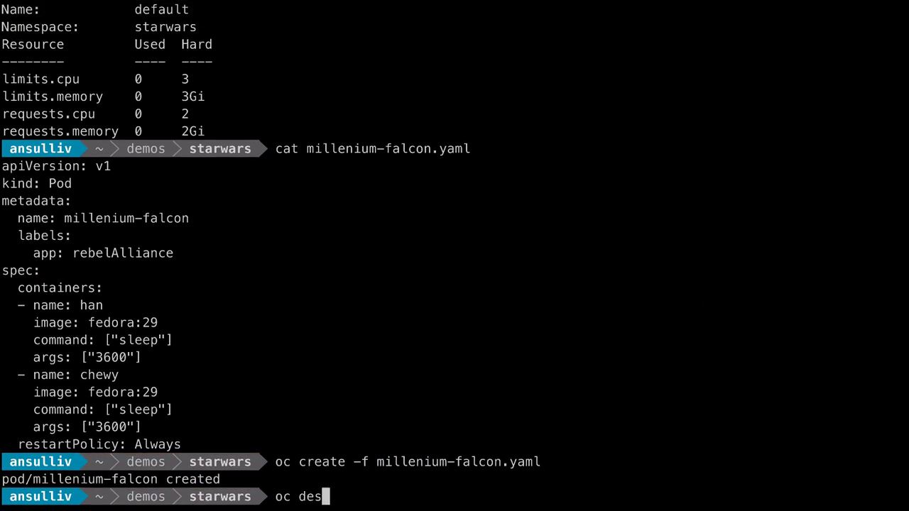
- Page through the pod description: container han got 100m/128Mi limits and 50m/64Mi requests
type("cribe pod mill")
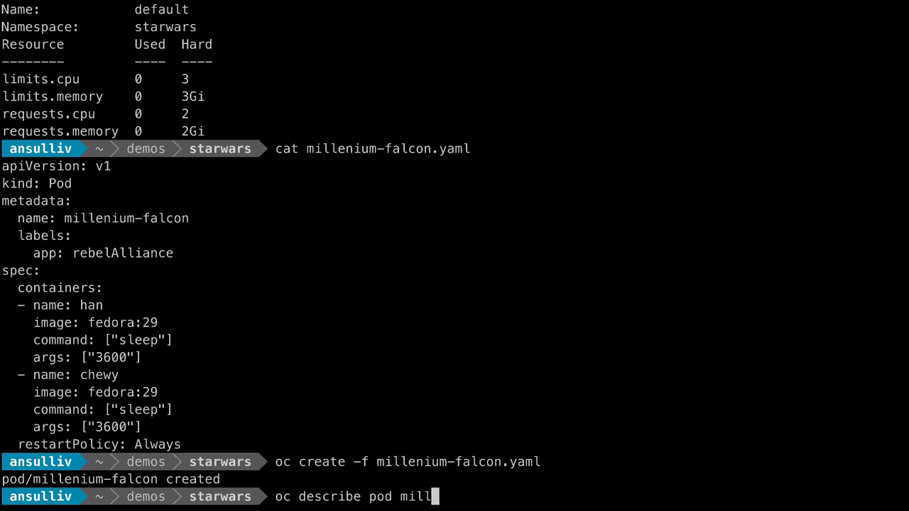
type("enium-falcon | le")
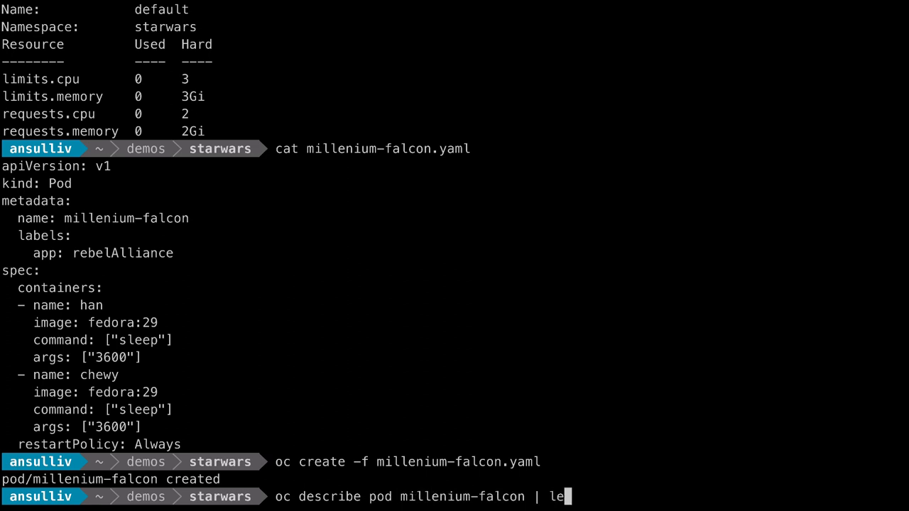
key("Return")
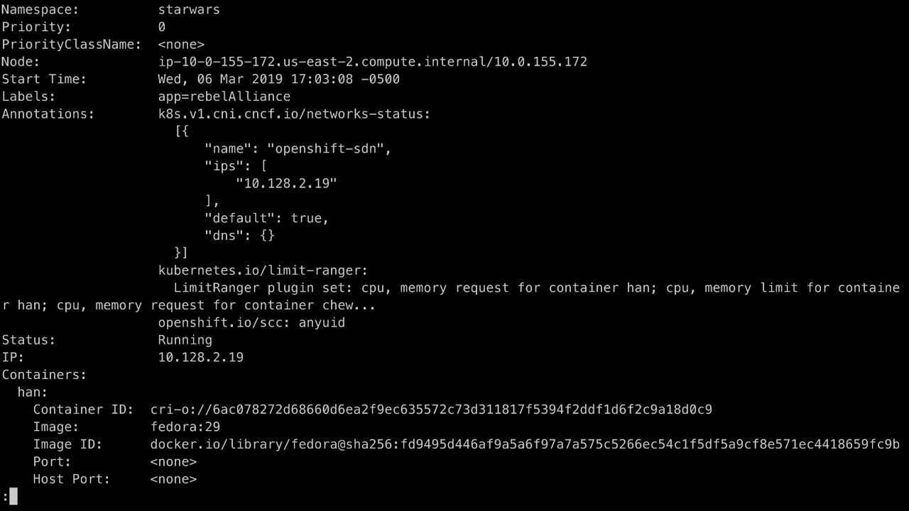
scroll("down", 3)
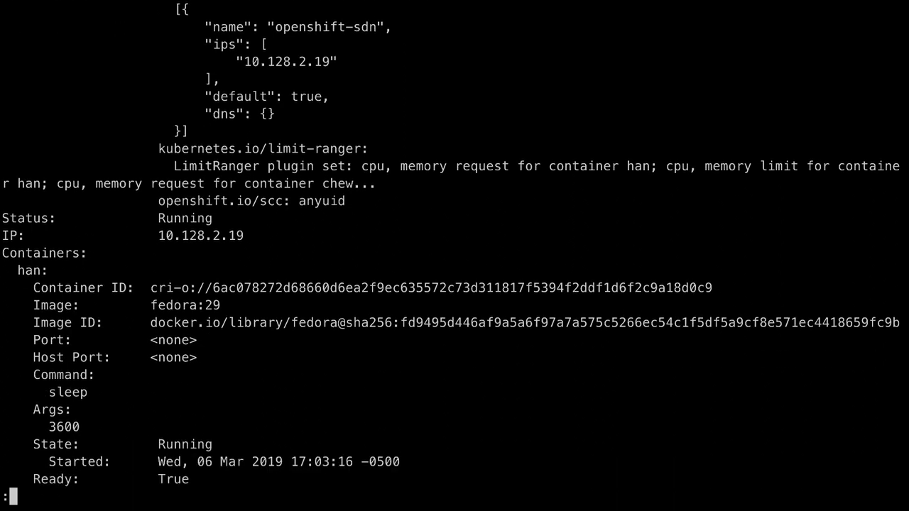
scroll("down", 3)
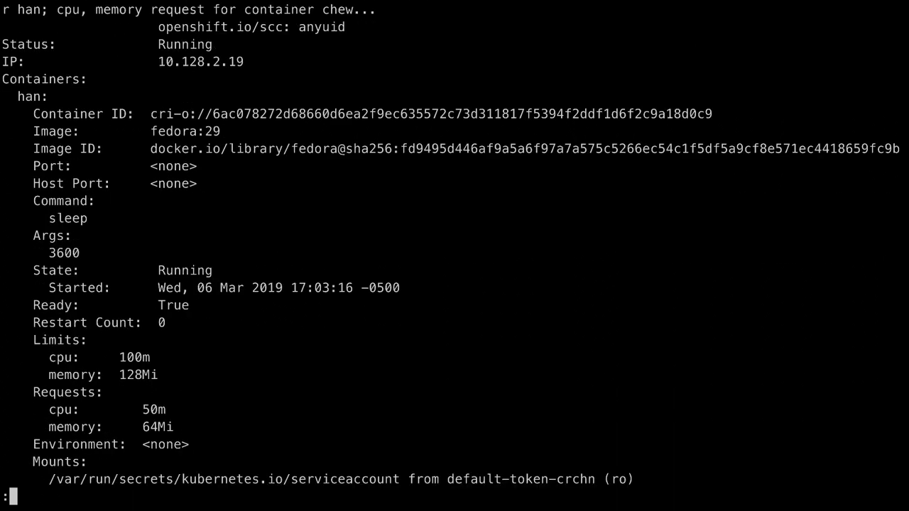
scroll("down", 3)
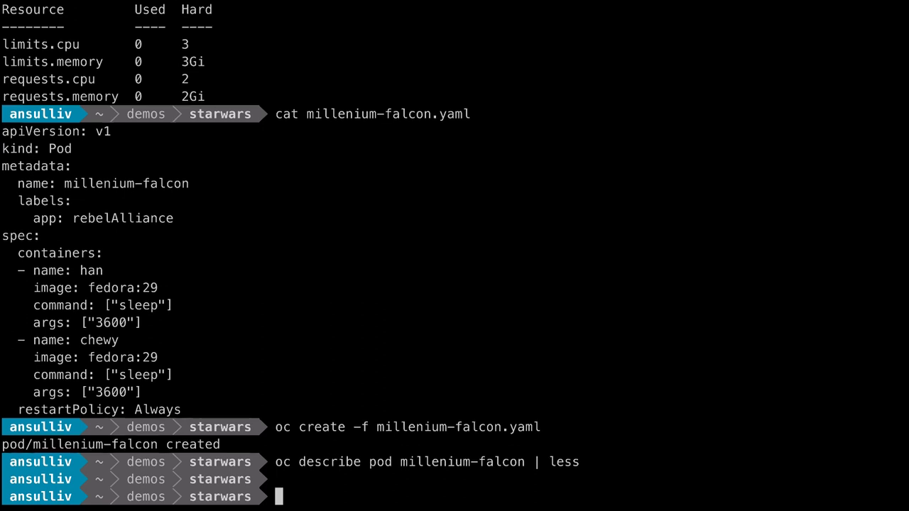
- Show x-wing.yaml and create the x-wing pod from it
type("cat x-wing.yaml")
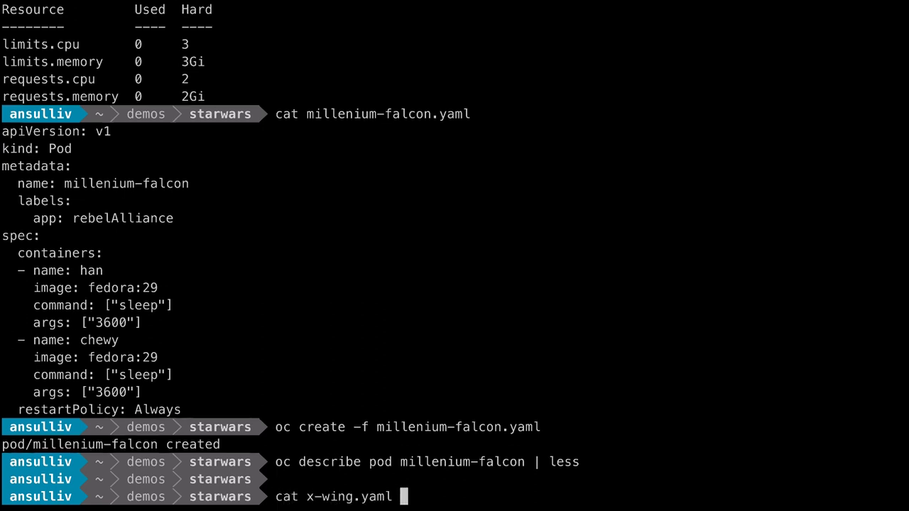
key("Return")
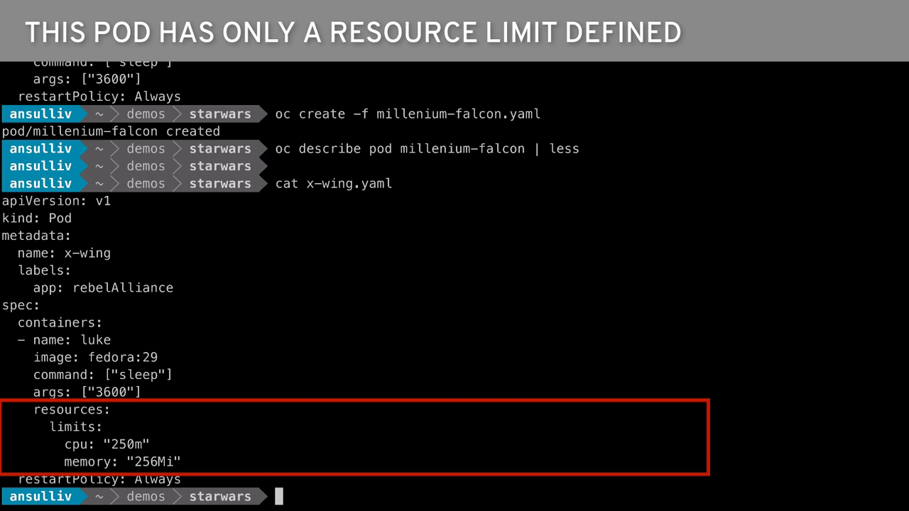
type("o")
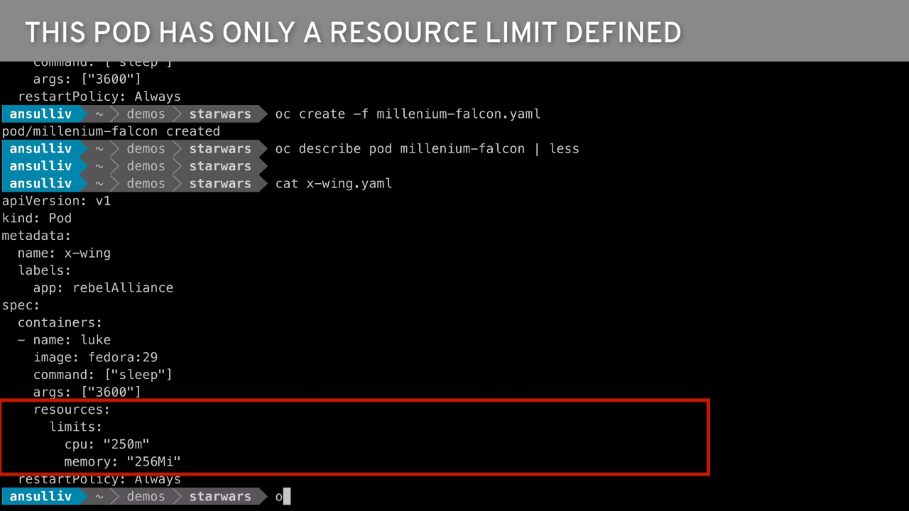
type("c create -f x-wing.yaml")
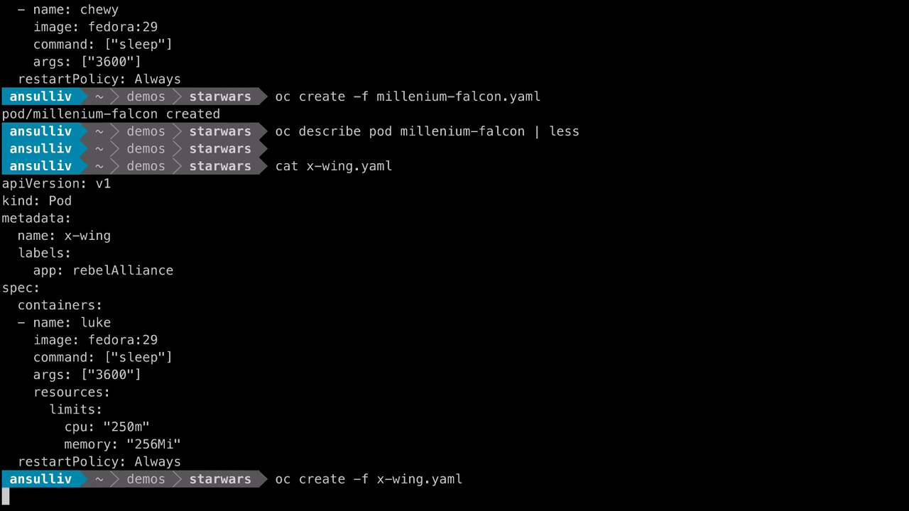
key("Return")
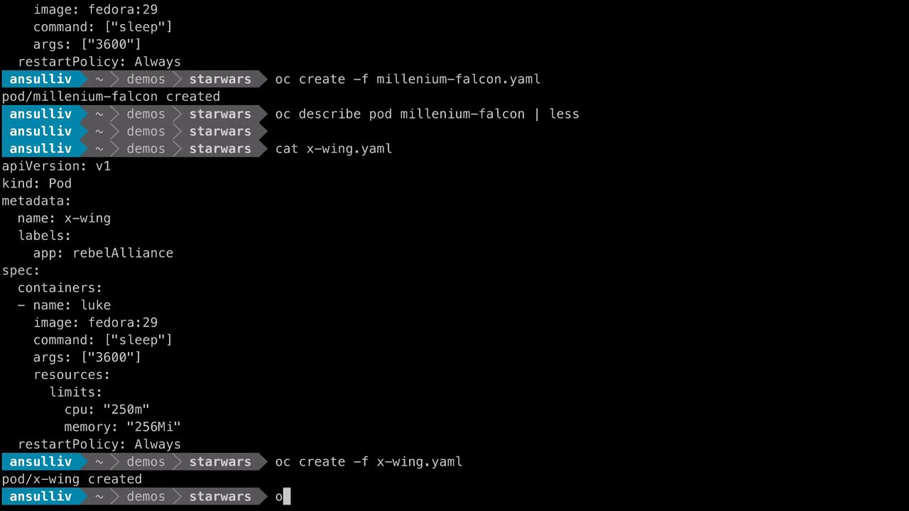
- Page through the x-wing description: Running, with 250m CPU and 256Mi memory limits
type("c describe")
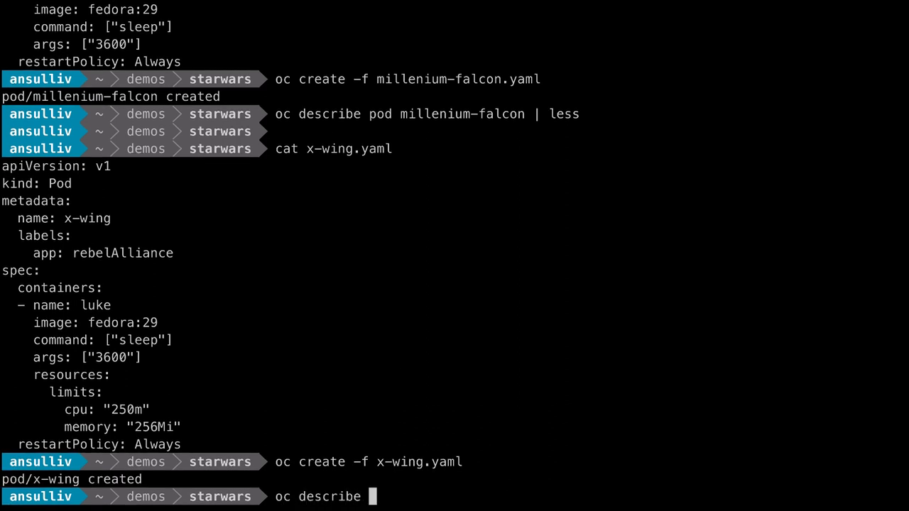
type("pod x-wing")
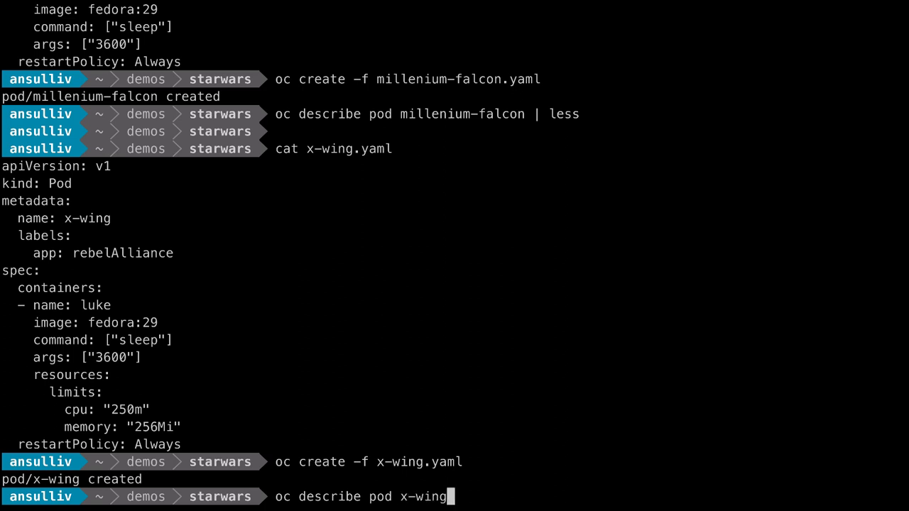
type("| les")
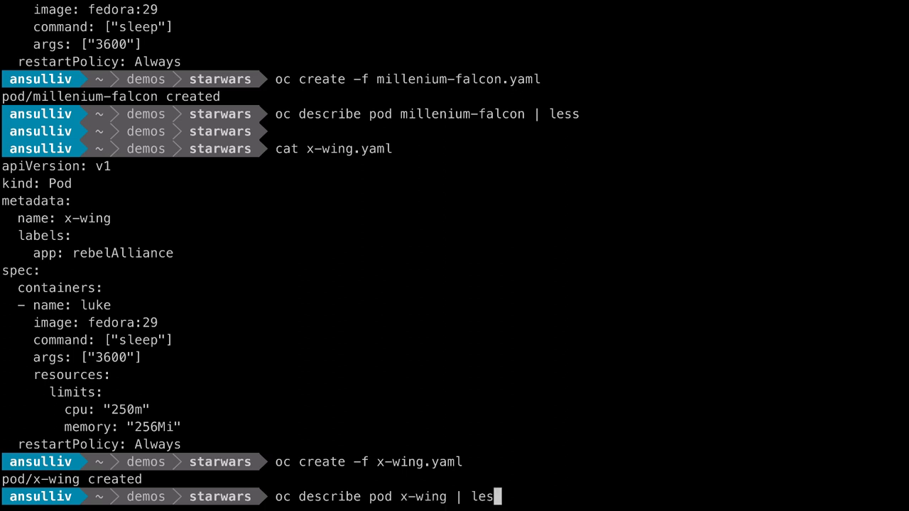
key("Return")
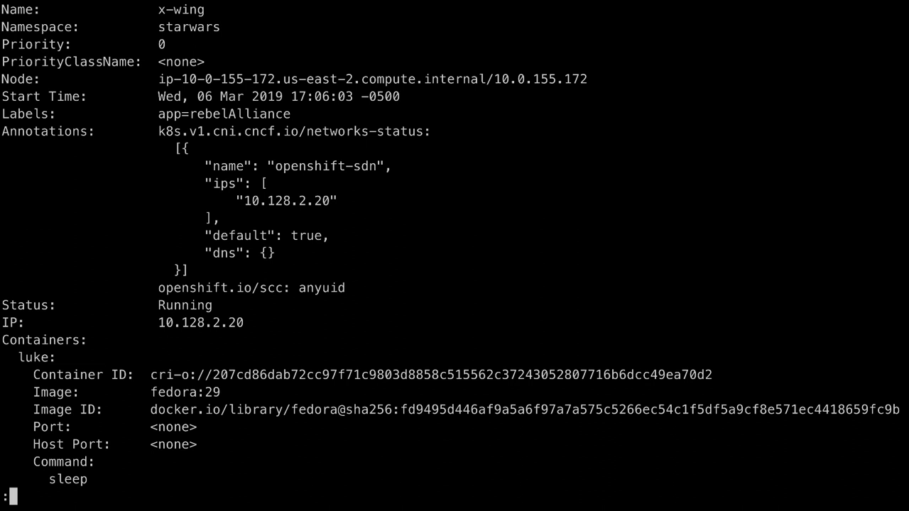
scroll("down", 3)
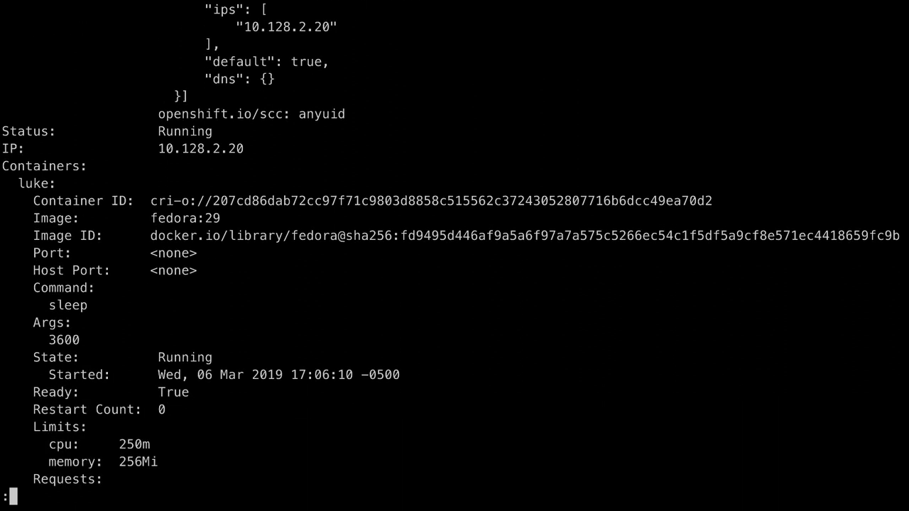
scroll("down", 3)
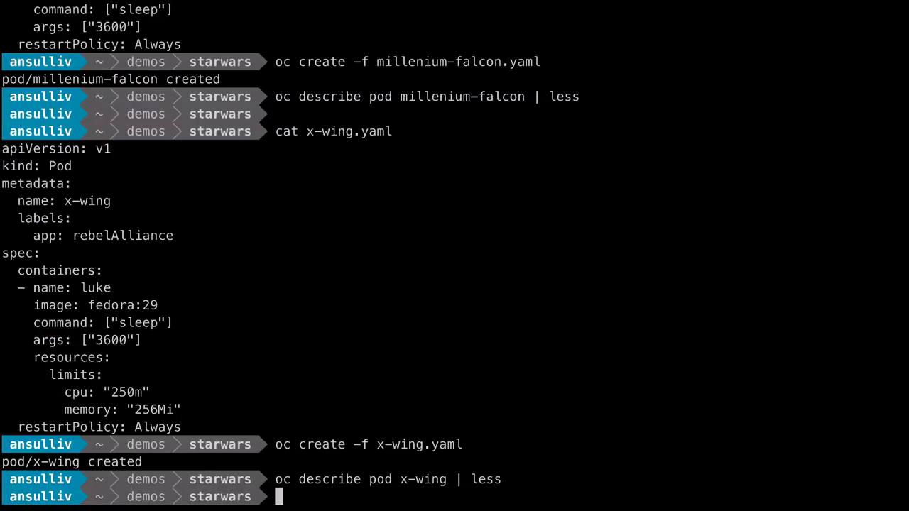
- Show deathstar.yaml and try creating it, getting Forbidden for exceeding 2 CPU/2Gi maximums
type("cat deathstar.yaml")
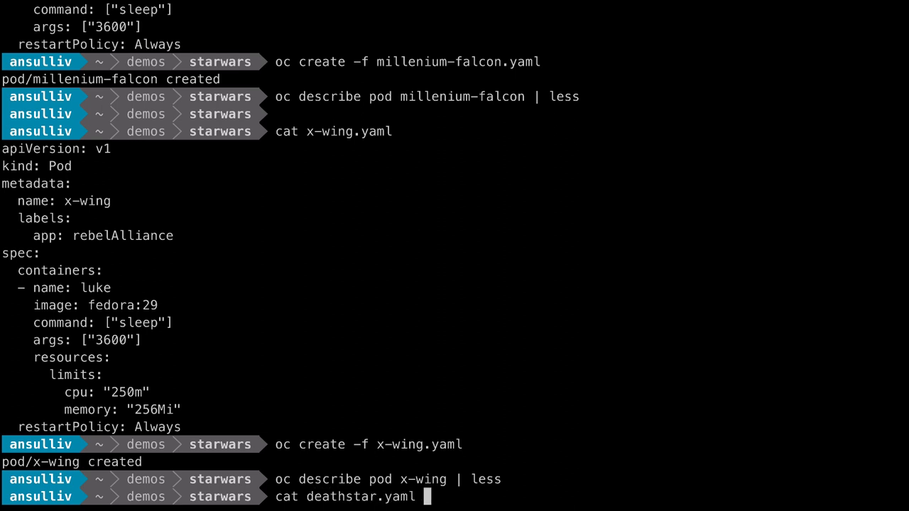
key("Return")
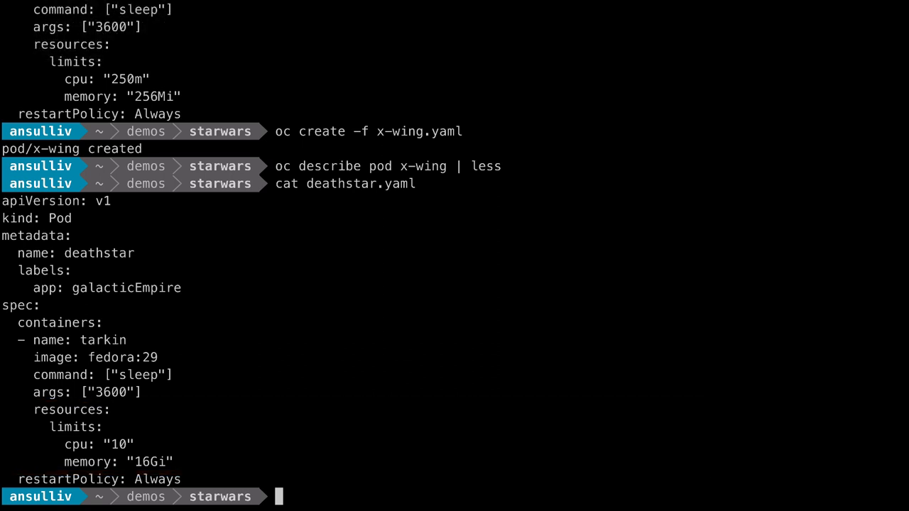
type("oc create -f deathstar.yaml")
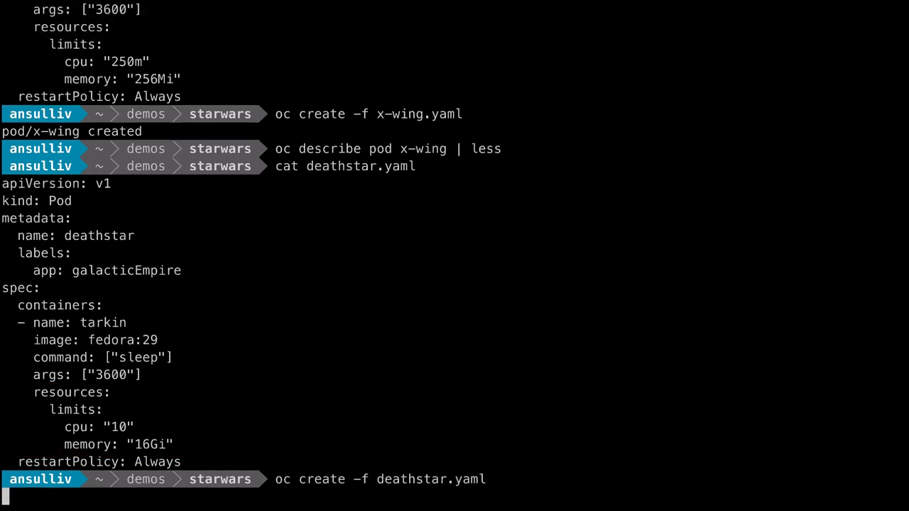
key("Return")
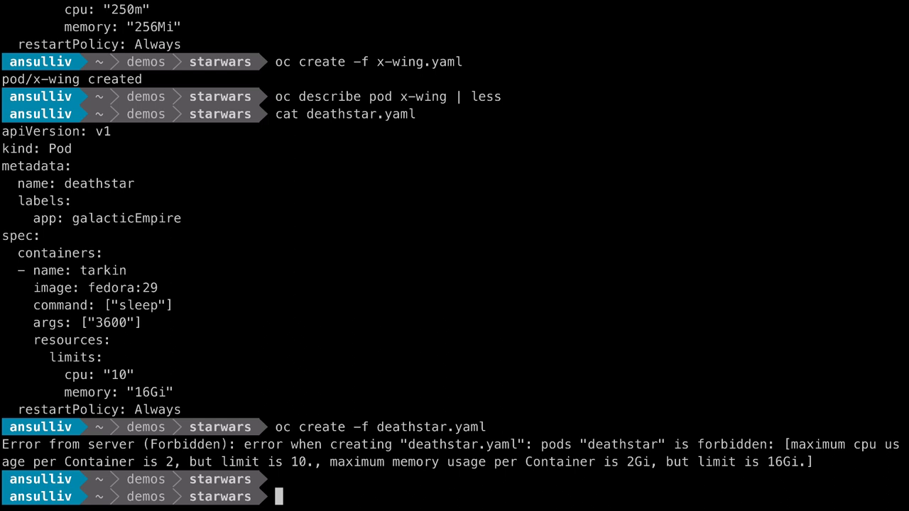
type("head -21 st")
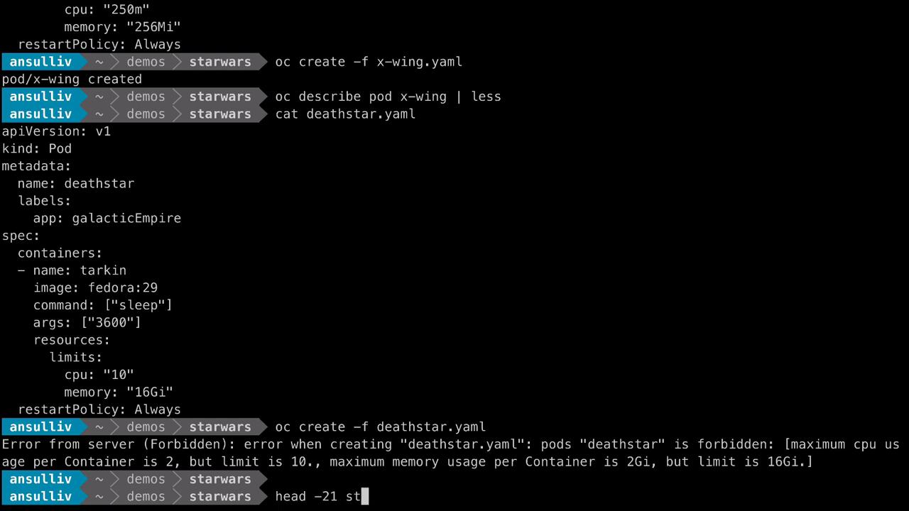
- Review the chimera pod in stardestroyers.yaml, then create the file's pods with oc create
key("Return")
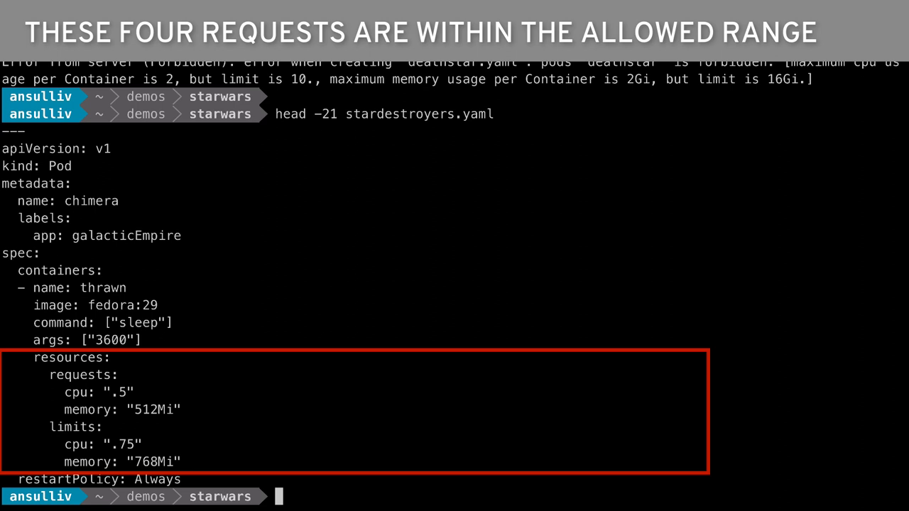
type("oc")
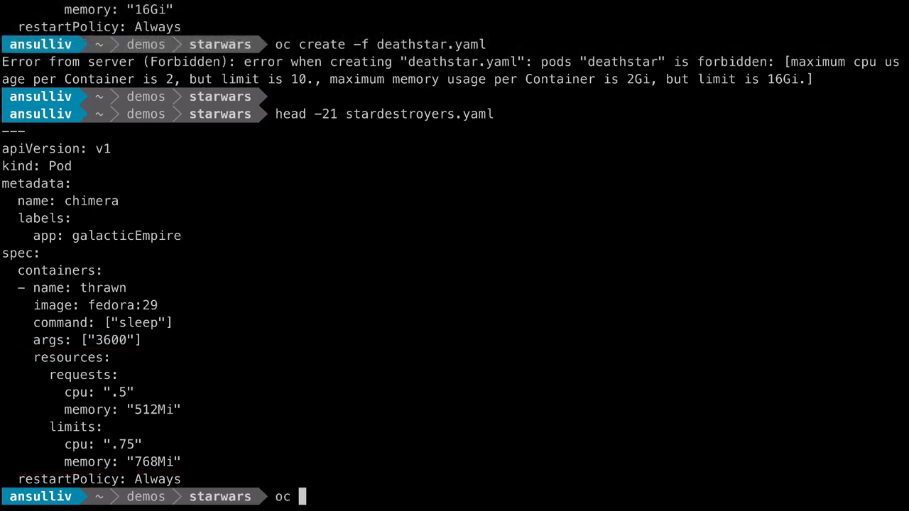
type("create -f stardestroyers.yaml")
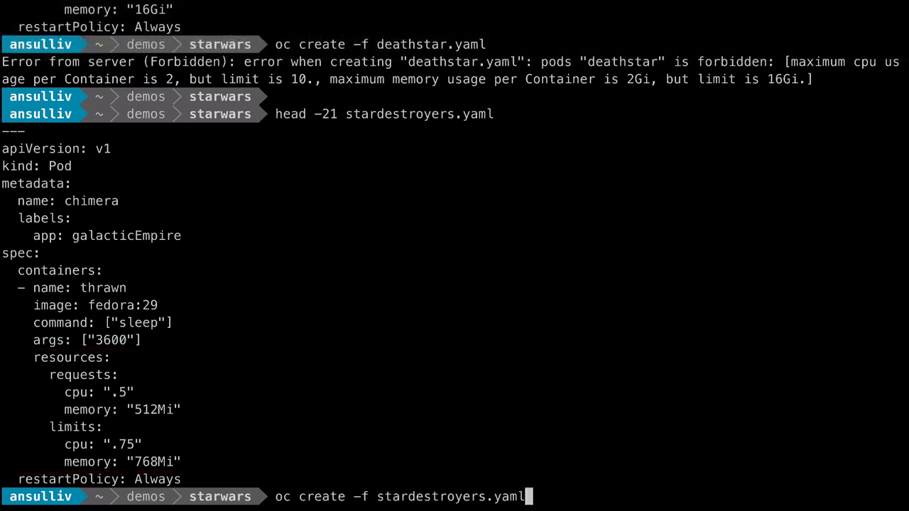
key("Return")
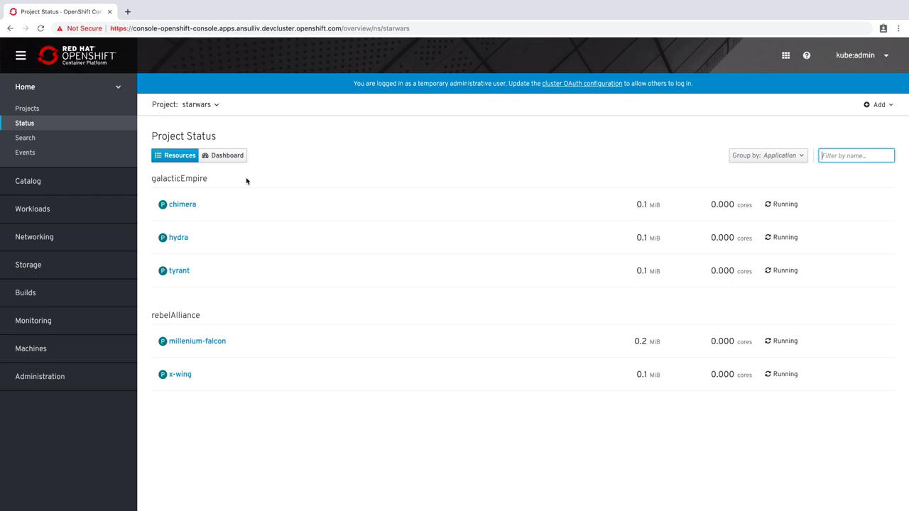
- View the default quota gauges (82–87% used) on the starwars dashboard, then list resource quotas
left_click(227, 154)
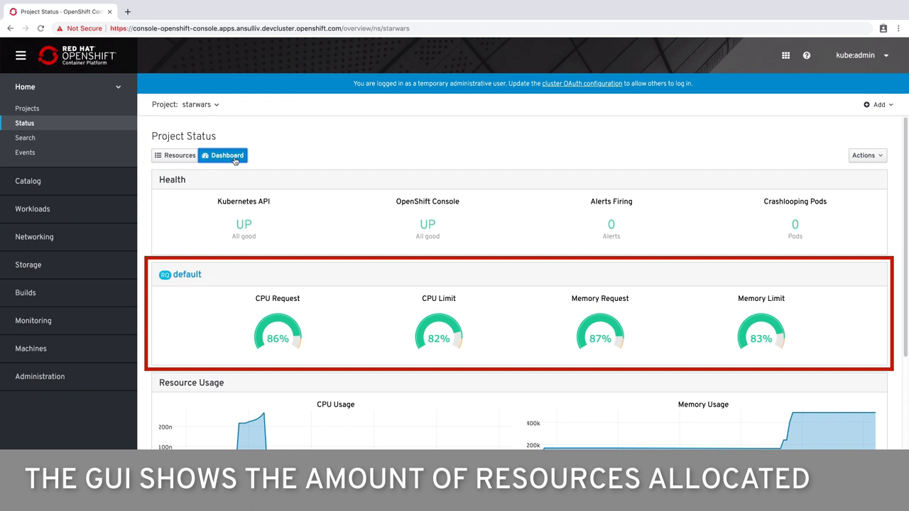
left_click(40, 376)
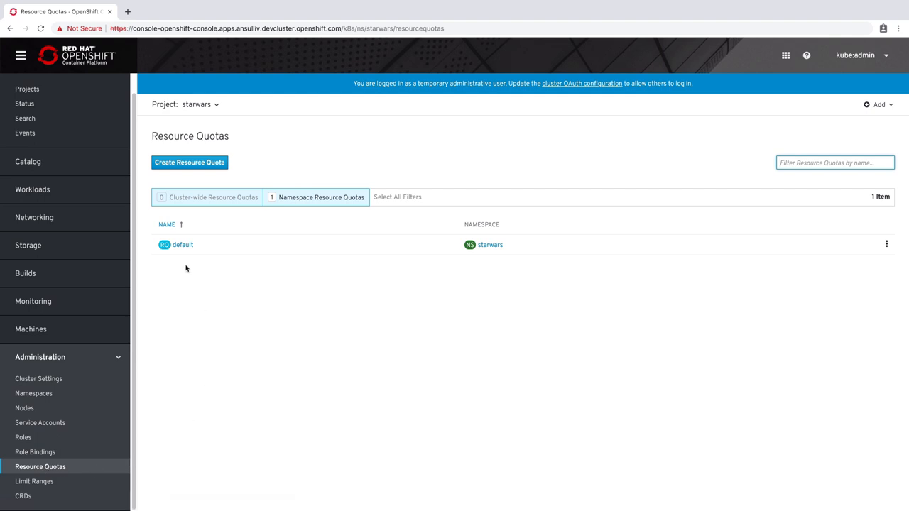
- Open the default quota, then the default limit range with CPU 5m–2 and memory 16Mi–2Gi
left_click(183, 244)
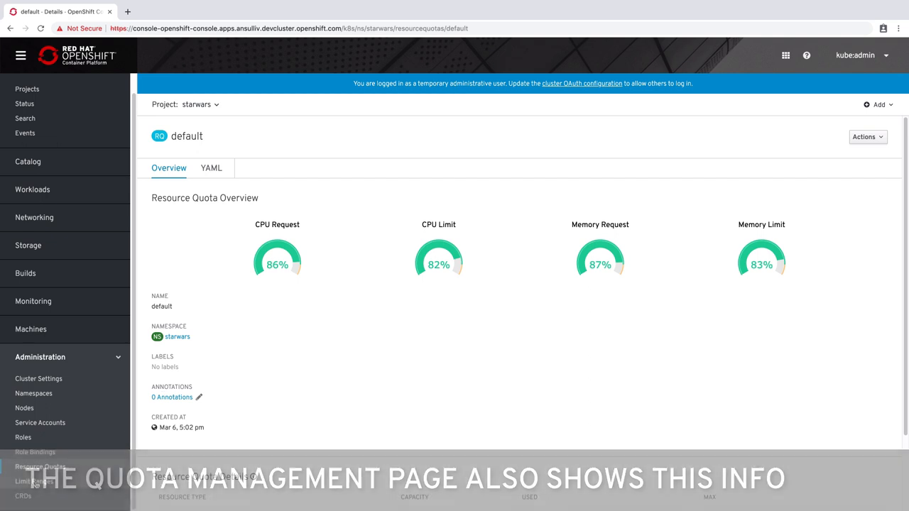
left_click(34, 481)
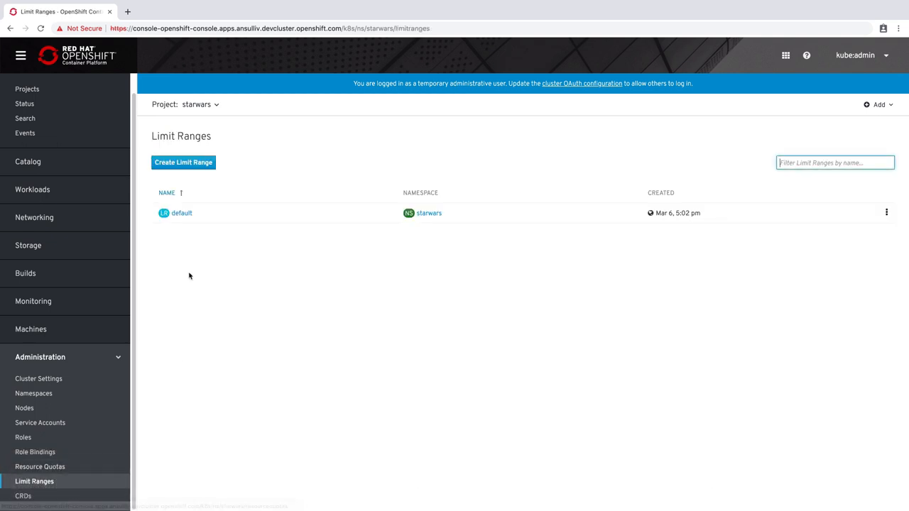
left_click(181, 213)
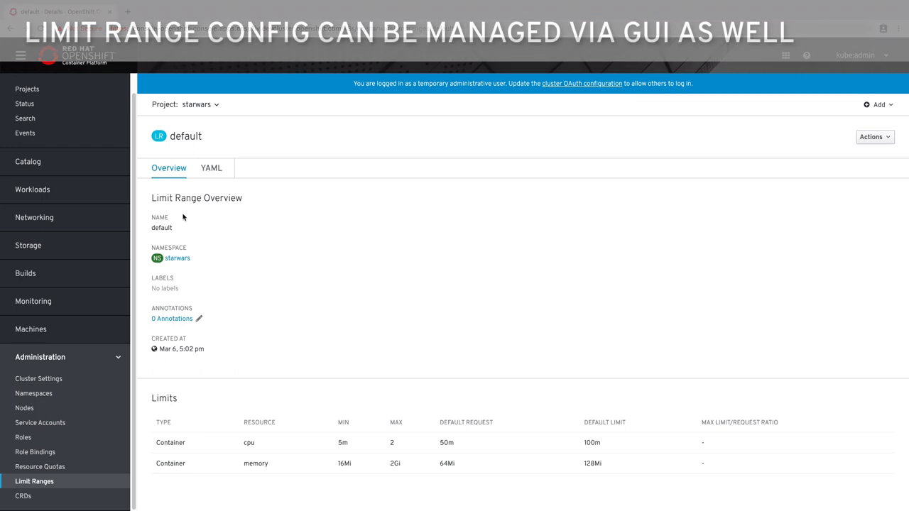